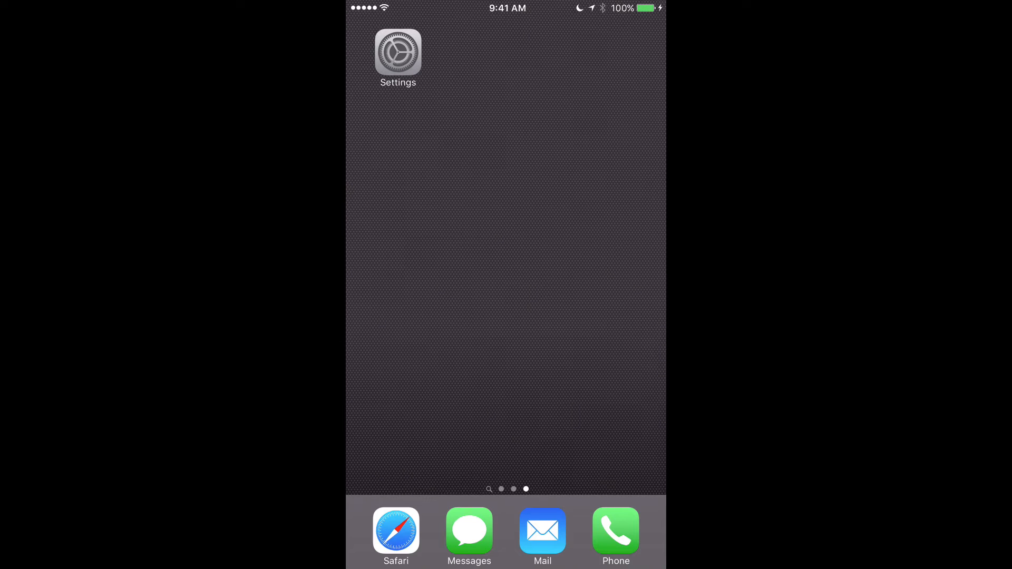
Step: Join the open Spark Wifi network from iOS Settings so its login portal appears
left_click(398, 53)
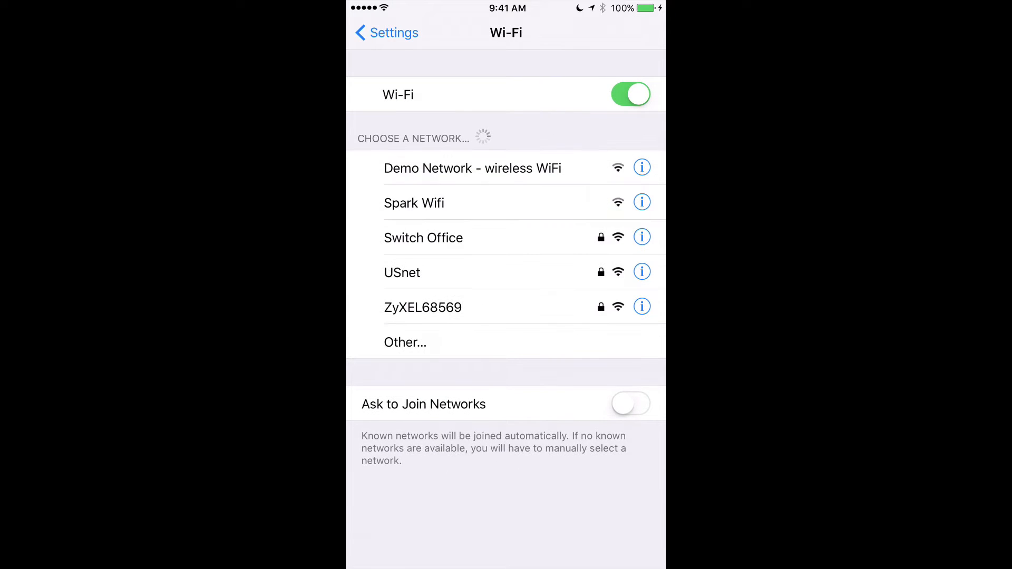
left_click(413, 204)
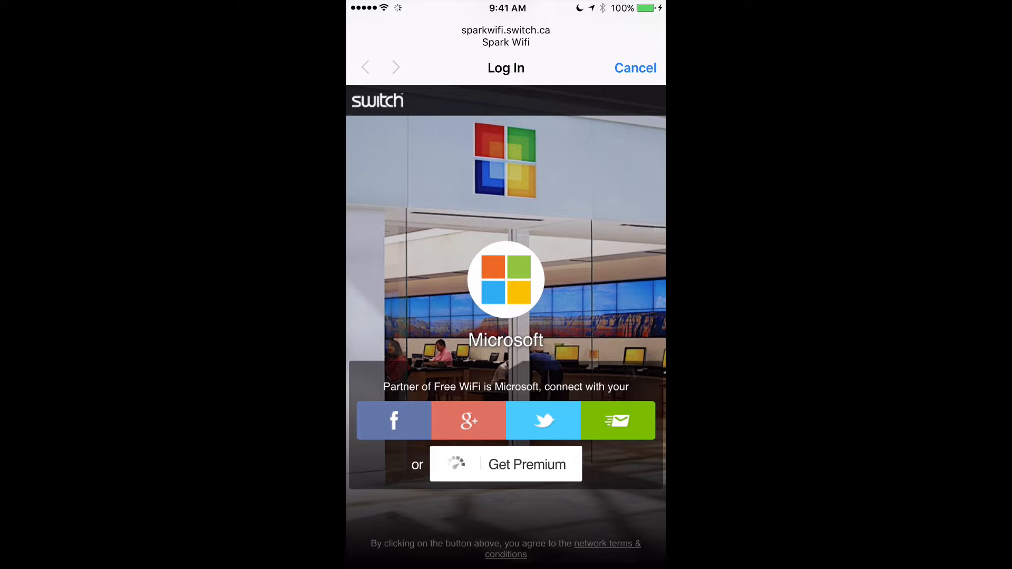
Step: Choose free email sign-in and enter 'user@sparkwifi.' in the email field
left_click(394, 421)
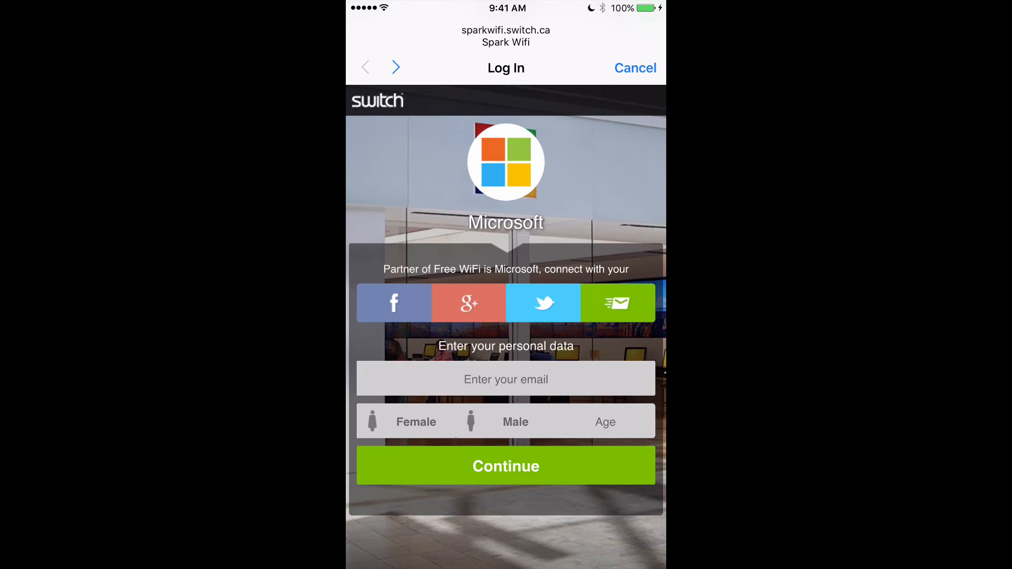
left_click(506, 379)
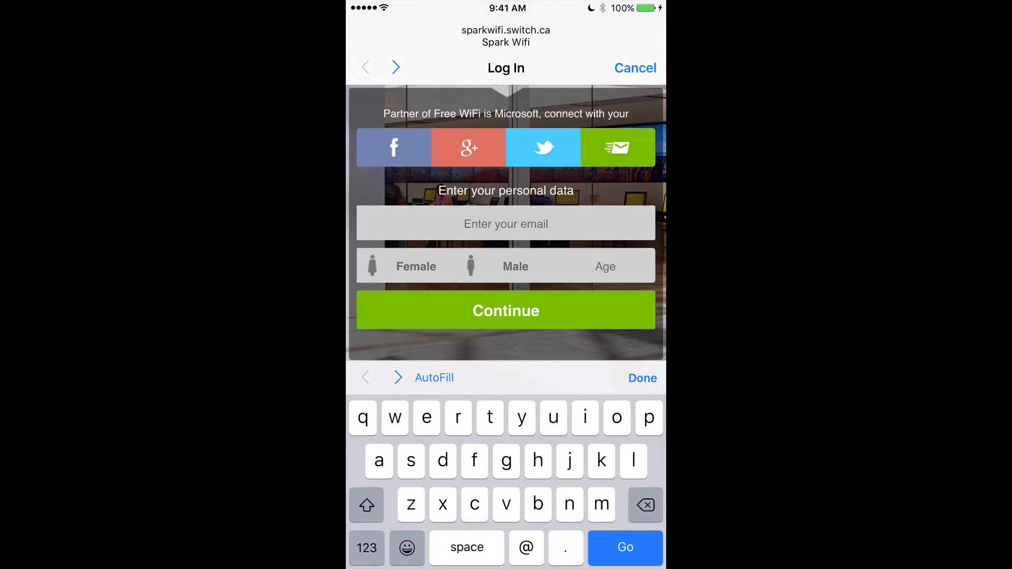
type("user@sparkwifi.")
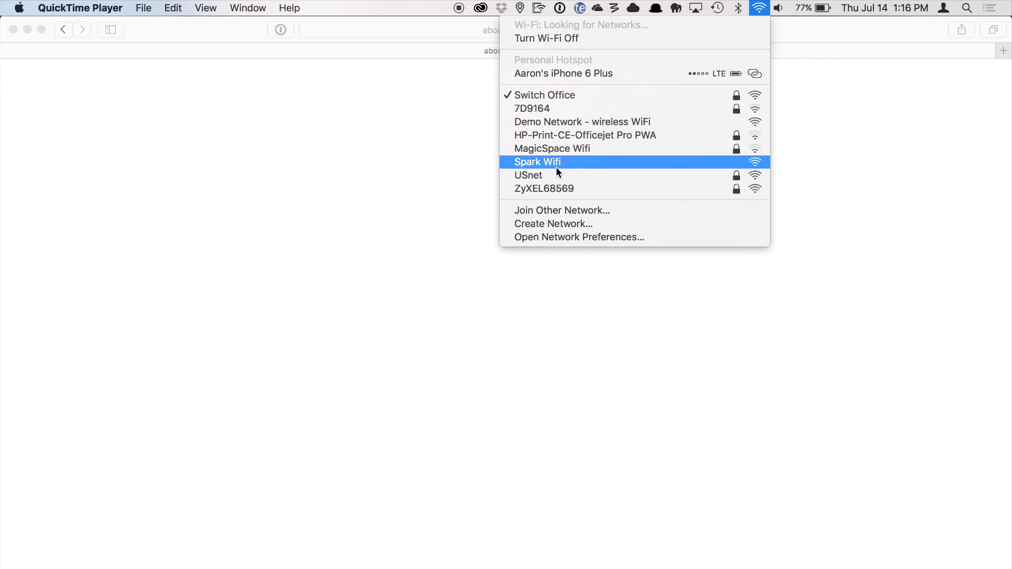
Step: Connect the Mac to Spark Wifi and request premium access in its portal
left_click(537, 163)
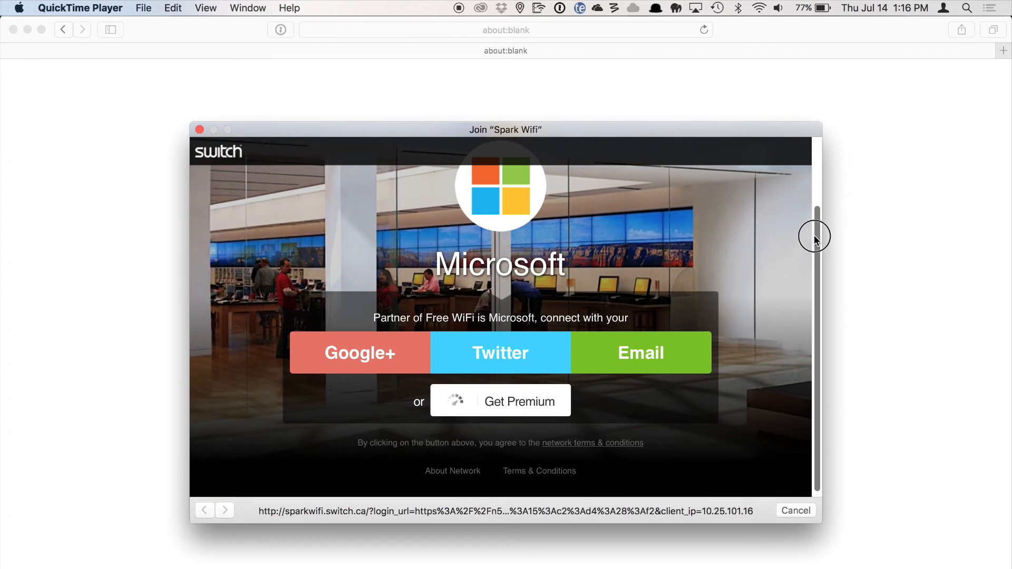
left_click(500, 400)
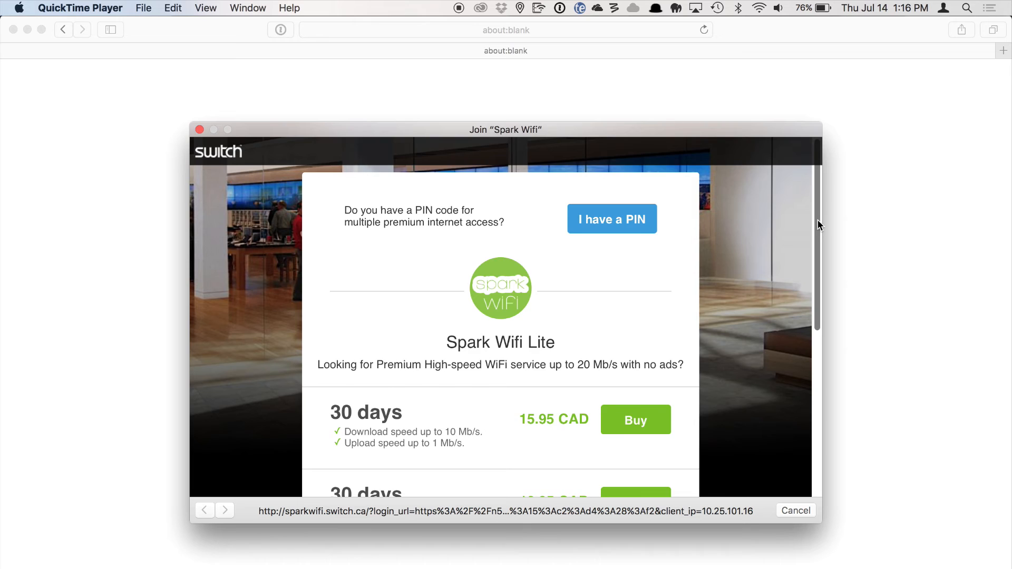
Step: Buy the 30-day 19.95 CAD premium package with 15 Mb/s download
scroll("down", 3)
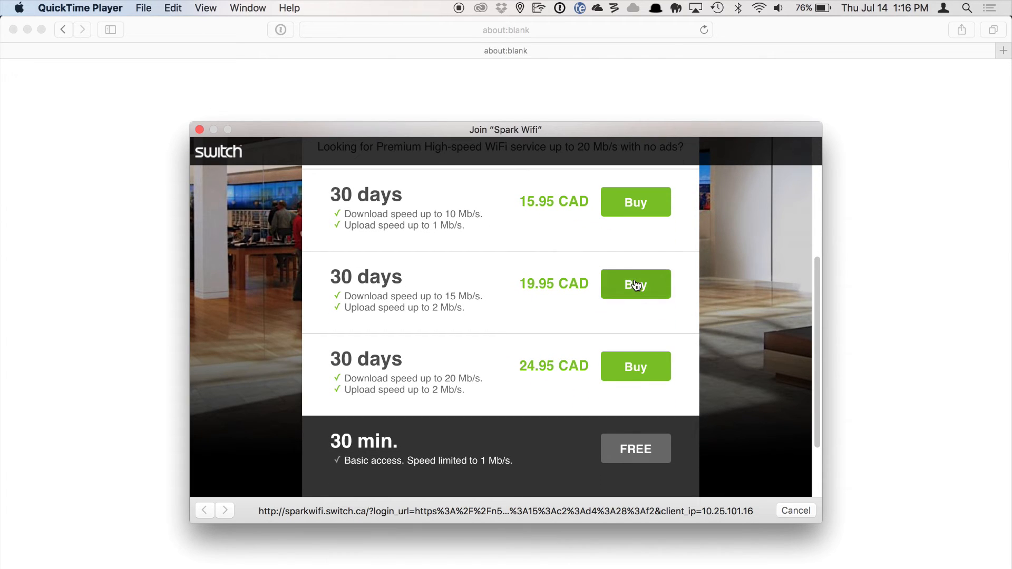
left_click(636, 285)
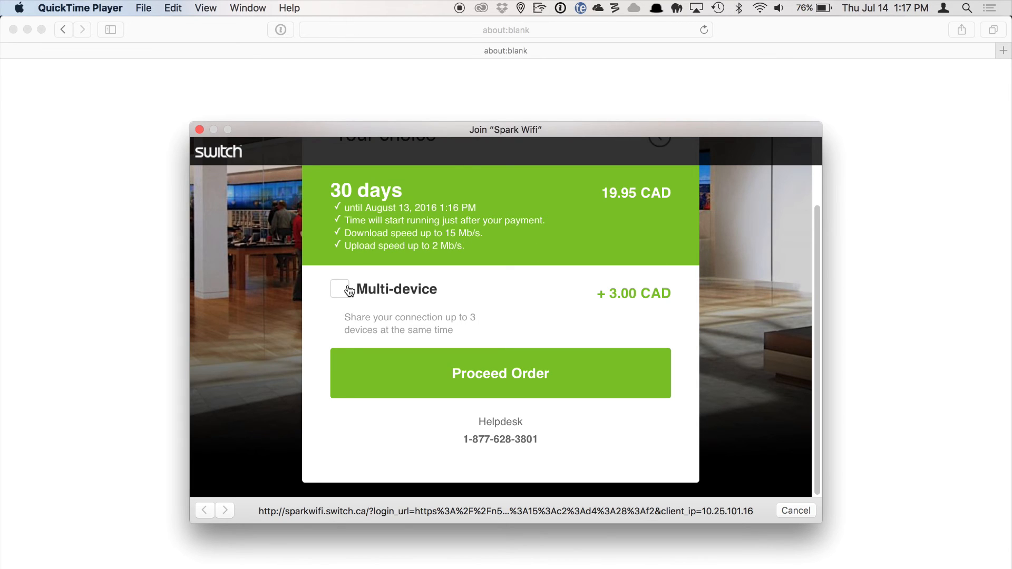
Step: Add the +3.00 CAD multi-device option and proceed the order to payment
left_click(341, 288)
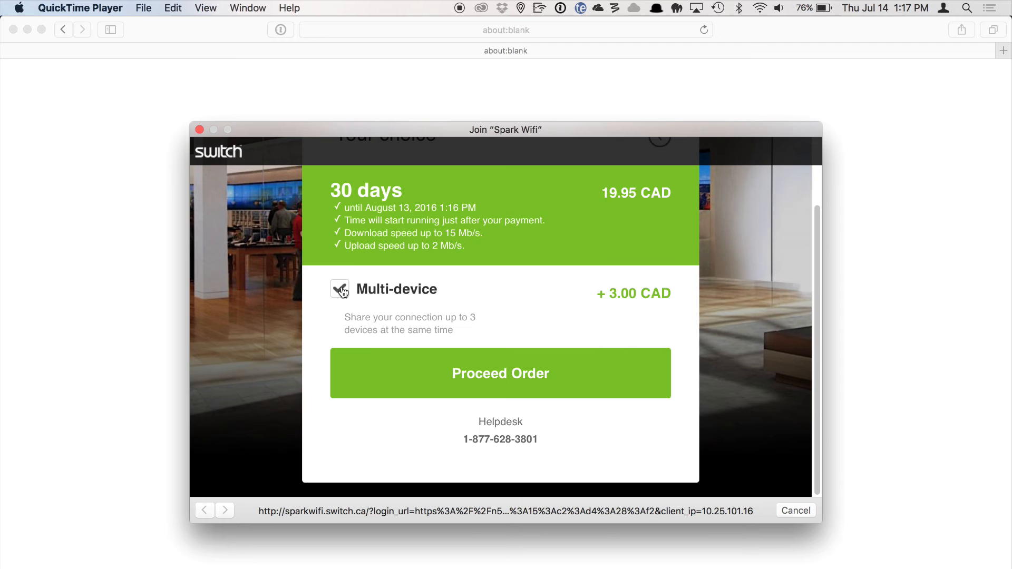
left_click(339, 289)
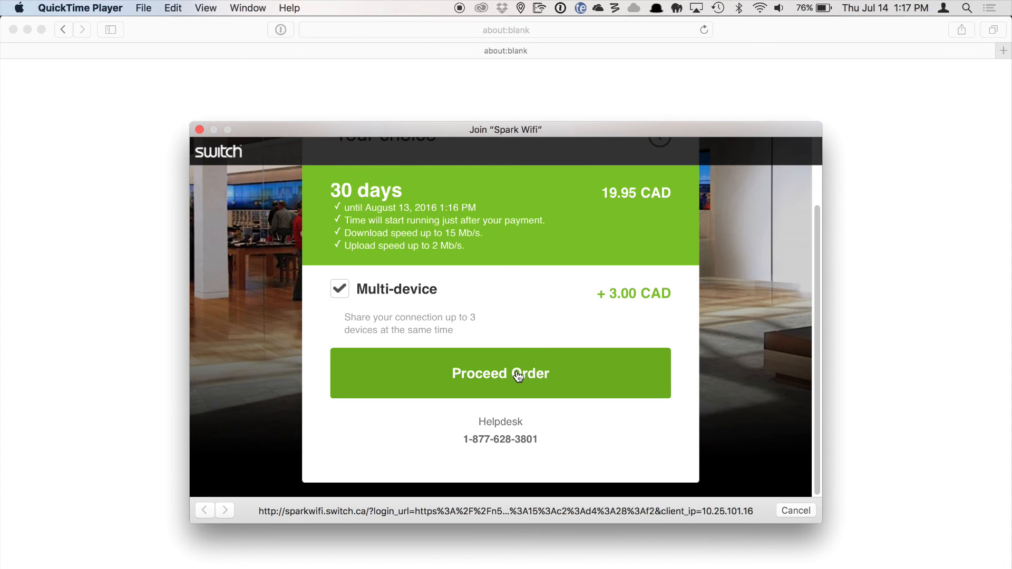
left_click(501, 373)
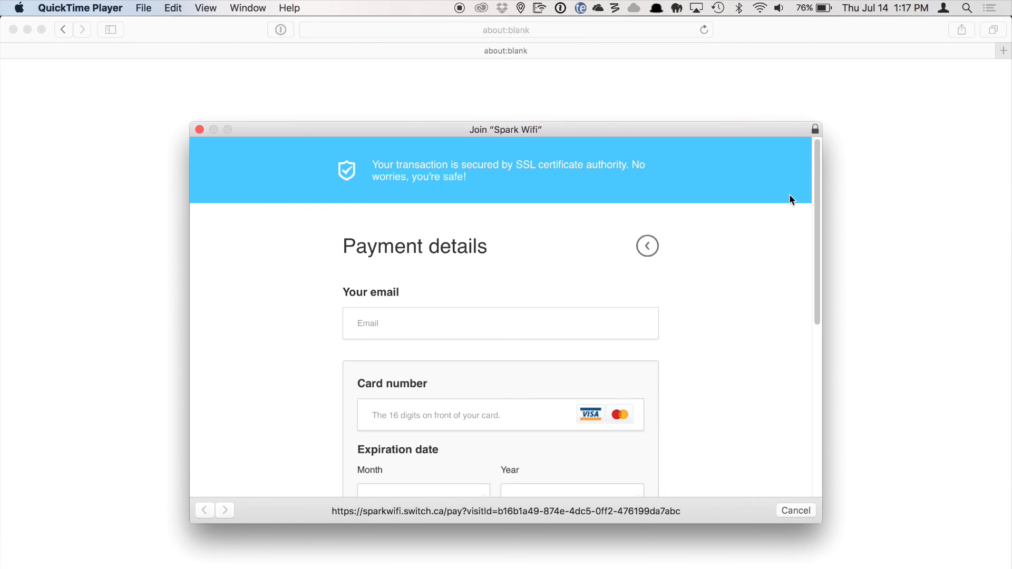
Step: Agree to the terms and conditions on the 22.95 CAD payment page
scroll("down", 3)
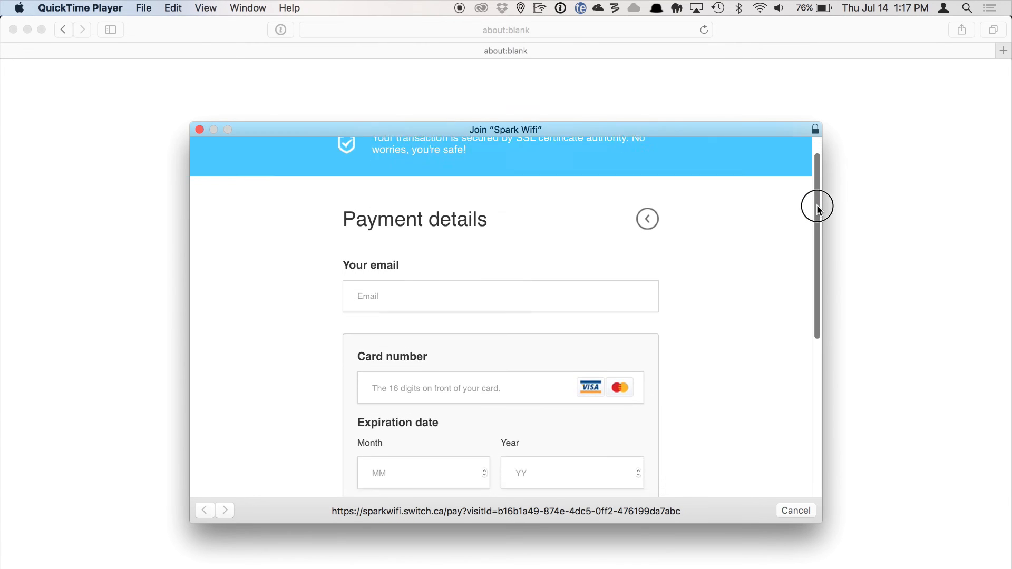
scroll("down", 3)
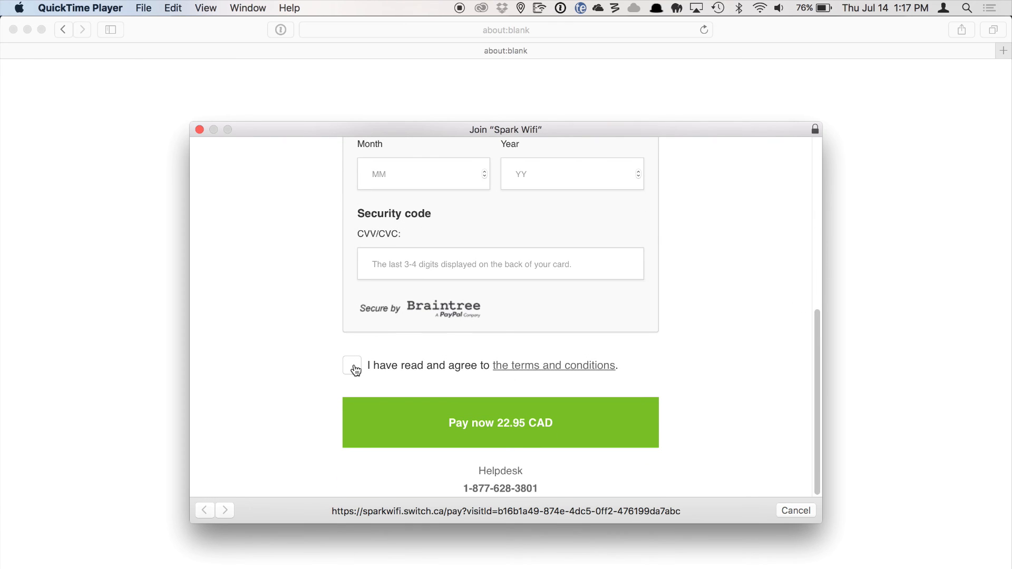
left_click(352, 365)
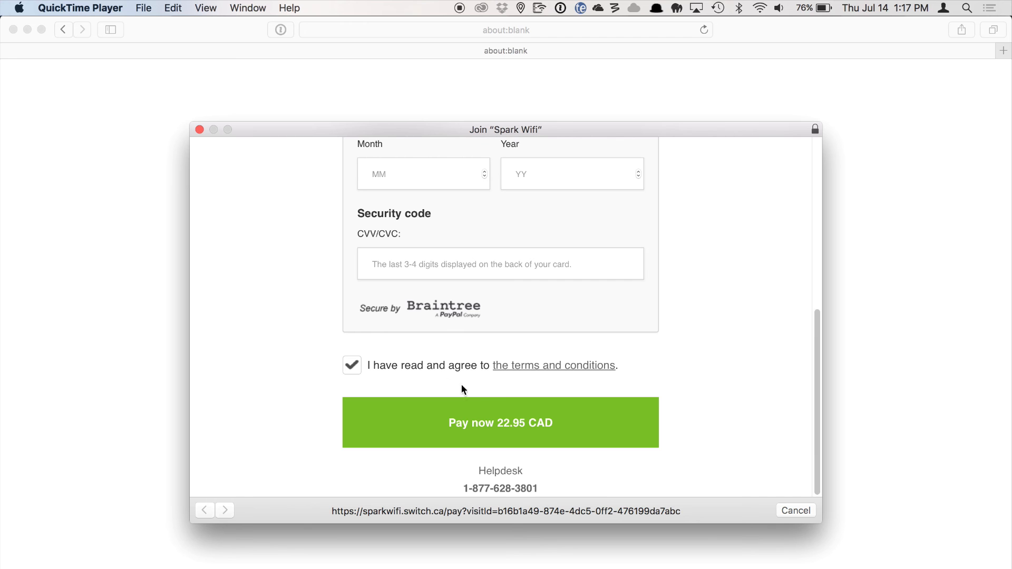
mouse_move(497, 424)
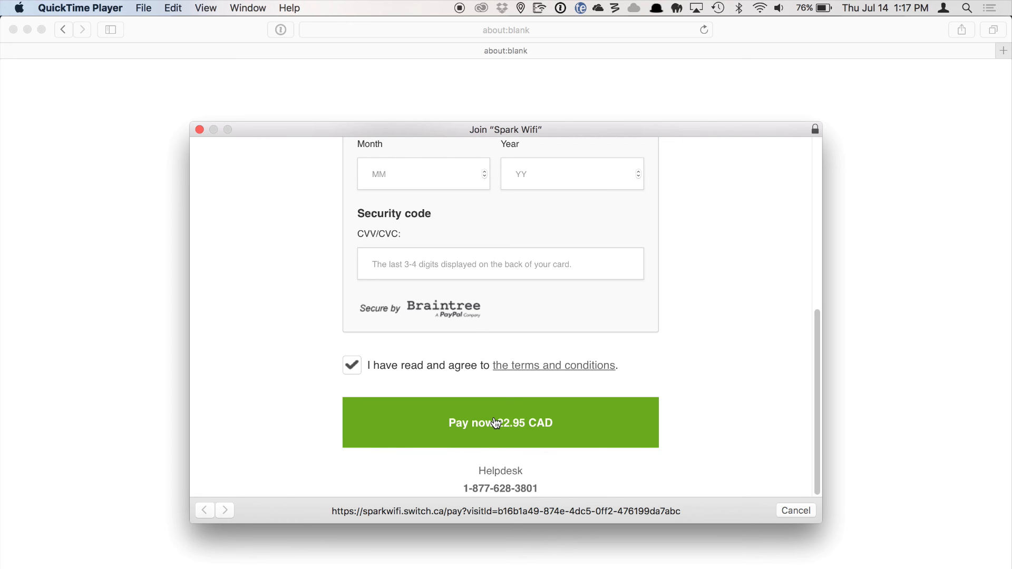